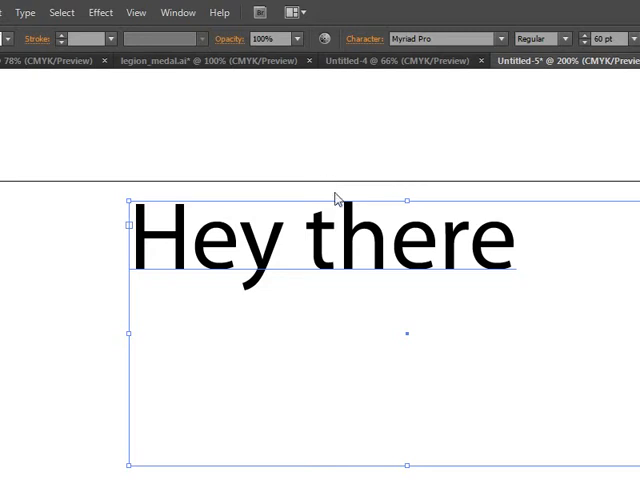
mouse_move(408, 194)
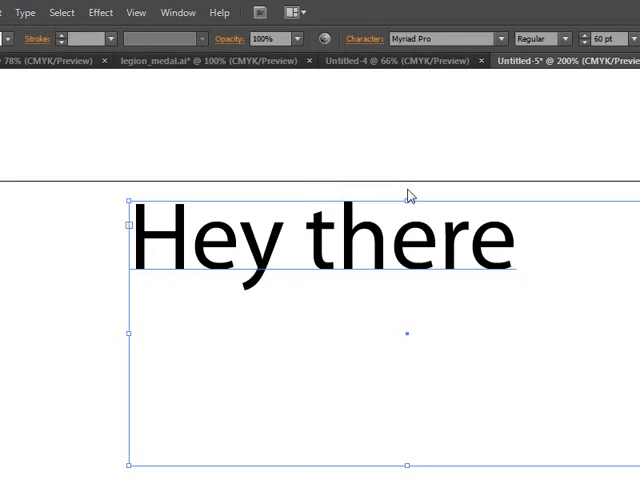
mouse_move(365, 196)
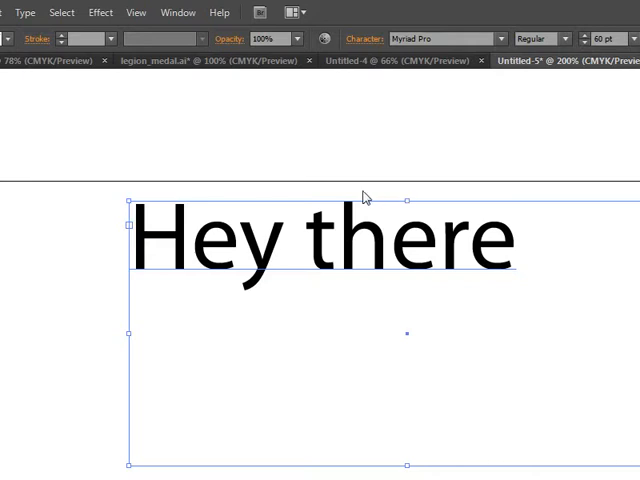
mouse_move(378, 218)
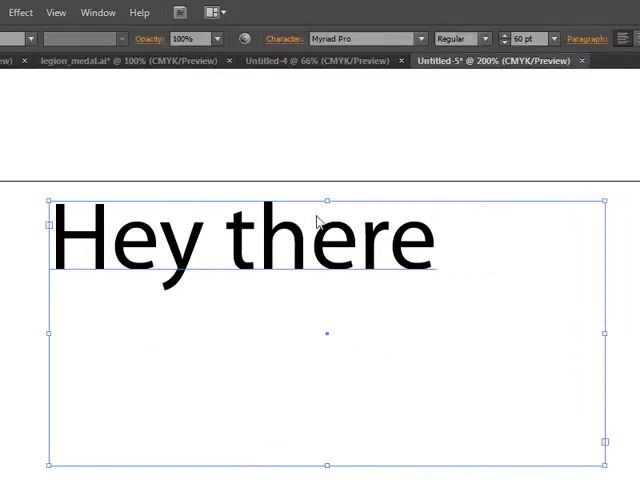
mouse_move(353, 39)
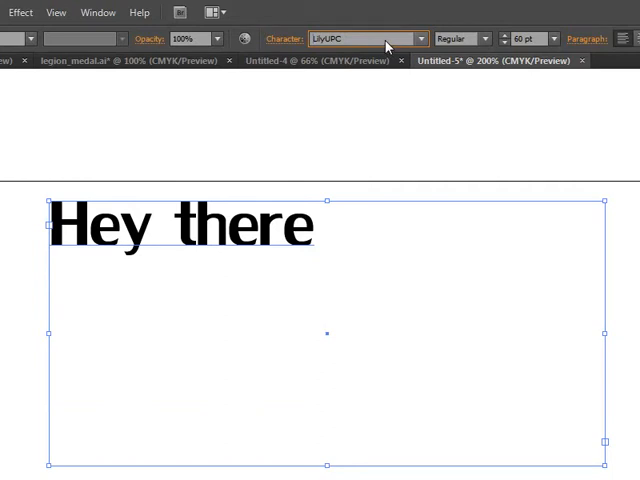
- Change the 'Hey there' text's font to Gisha in the Character font field
click(421, 38)
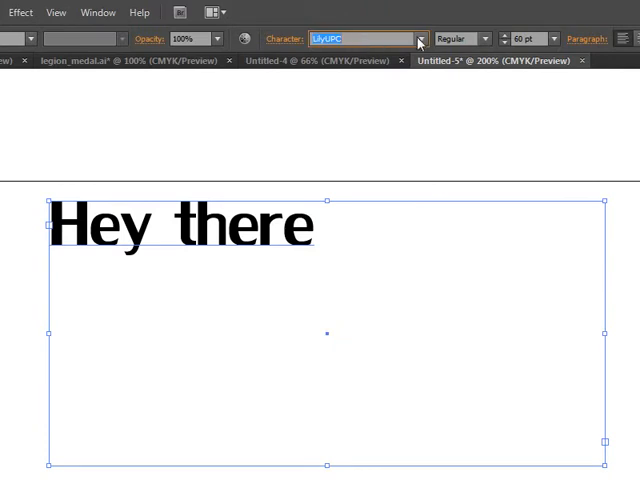
click(416, 38)
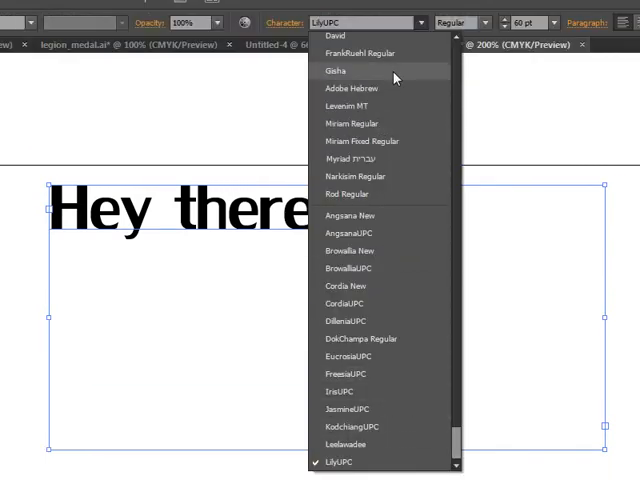
click(335, 70)
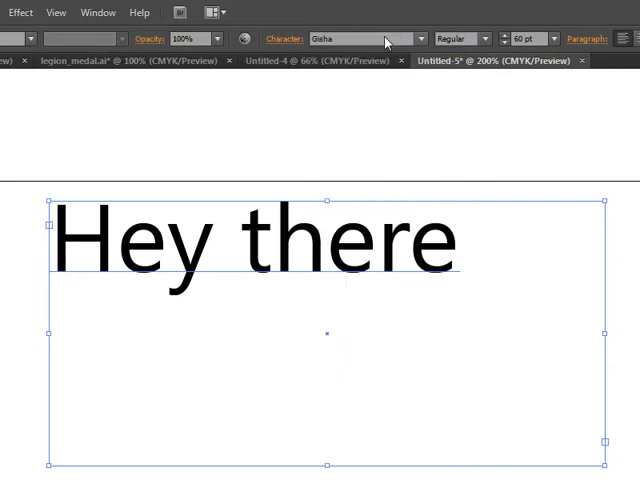
mouse_move(387, 41)
text(?)
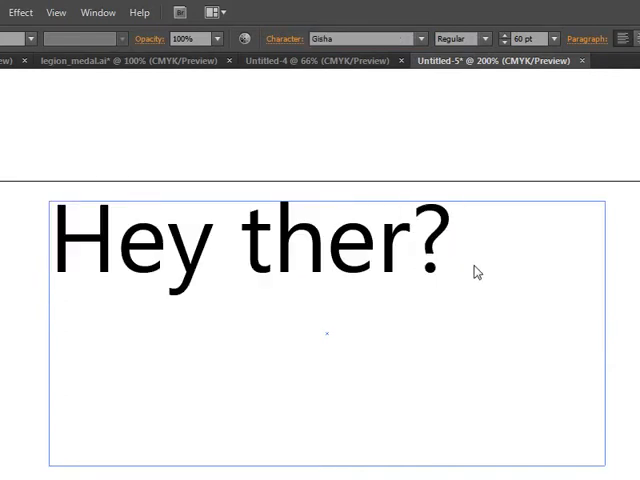
- Select all the text and try Adobe 黑体 Std B, MS UI Gothic, then Vrinda
key(Backspace)
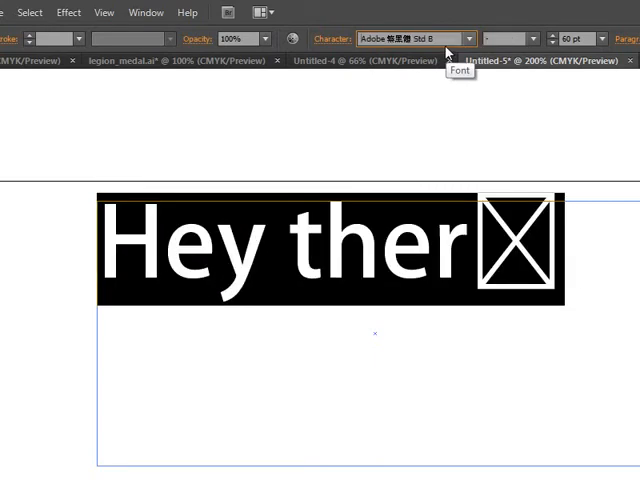
click(405, 37)
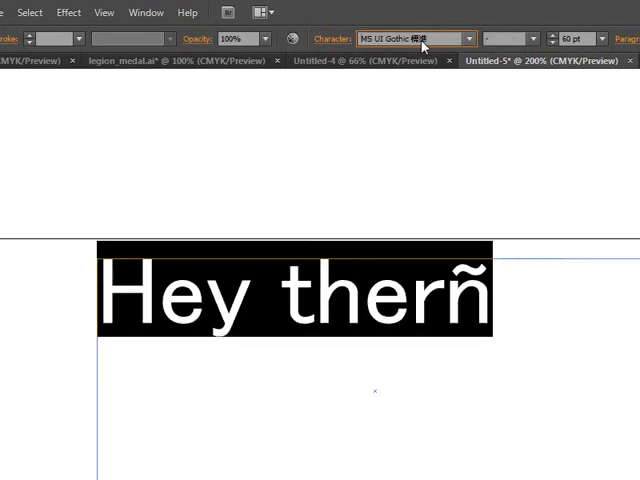
click(465, 39)
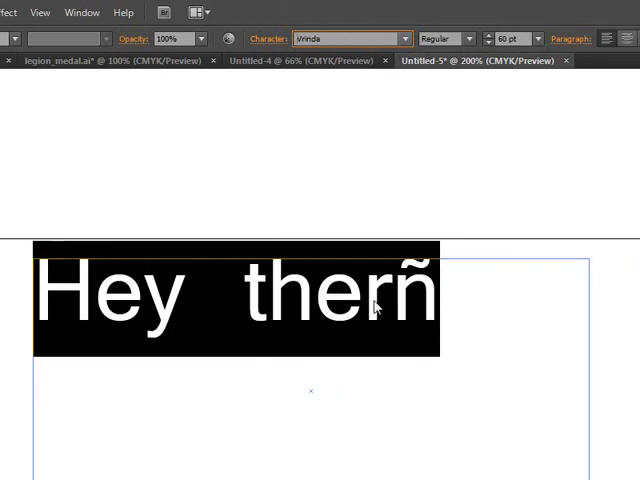
mouse_move(404, 219)
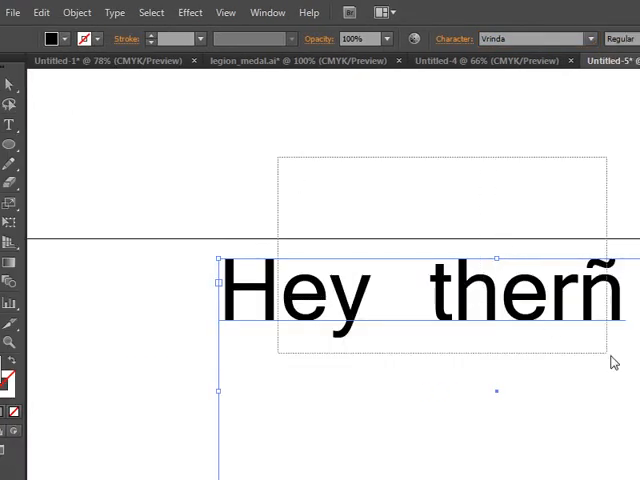
click(41, 13)
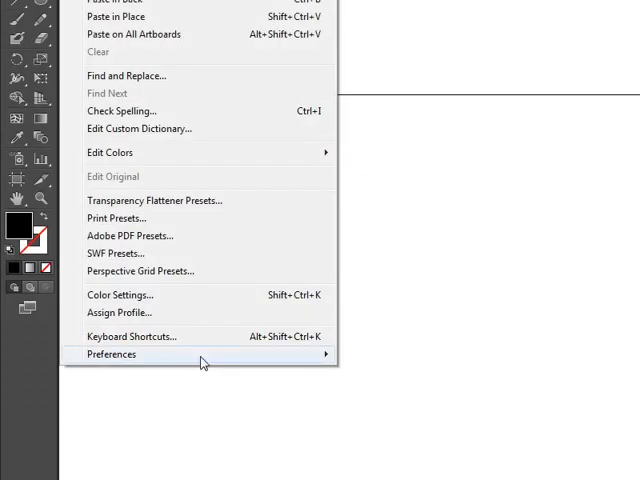
- Open Edit > Preferences > Type with Enable Missing Glyph Protection checked
click(111, 354)
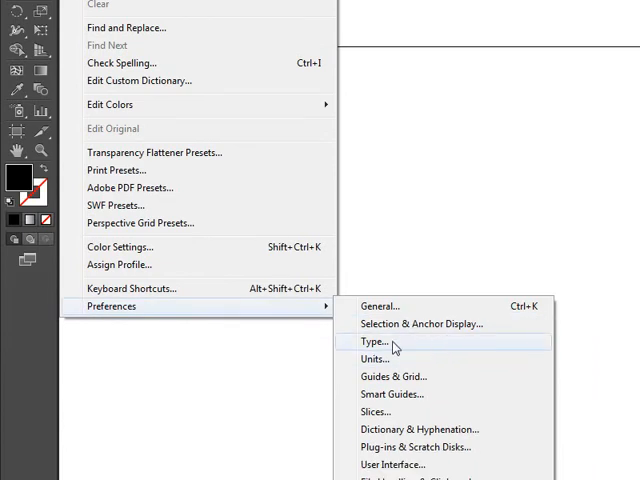
click(373, 341)
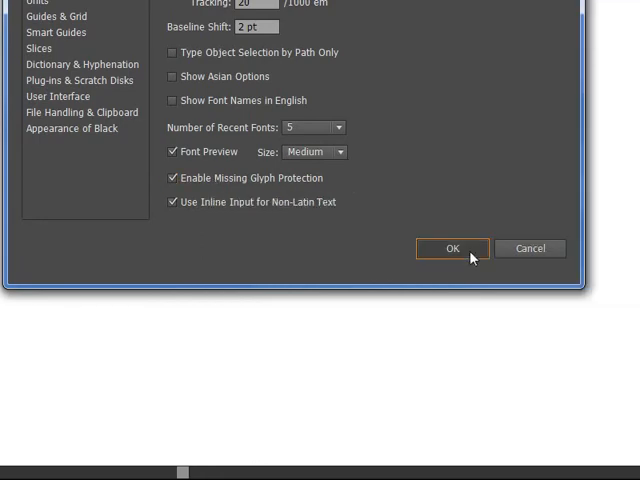
- Confirm the Type preferences with OK, keeping missing glyph protection enabled
click(452, 248)
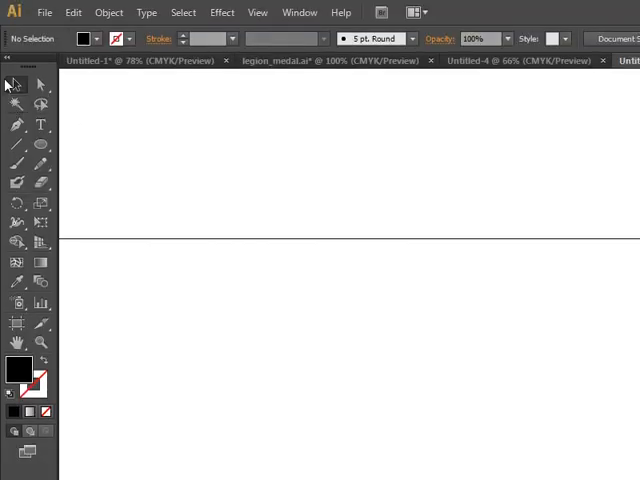
mouse_move(91, 171)
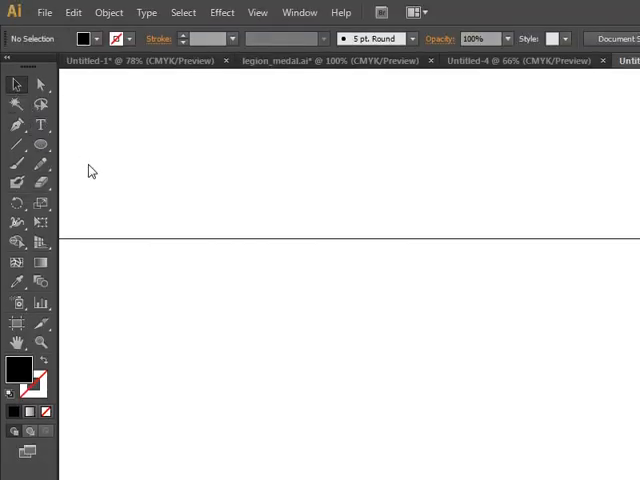